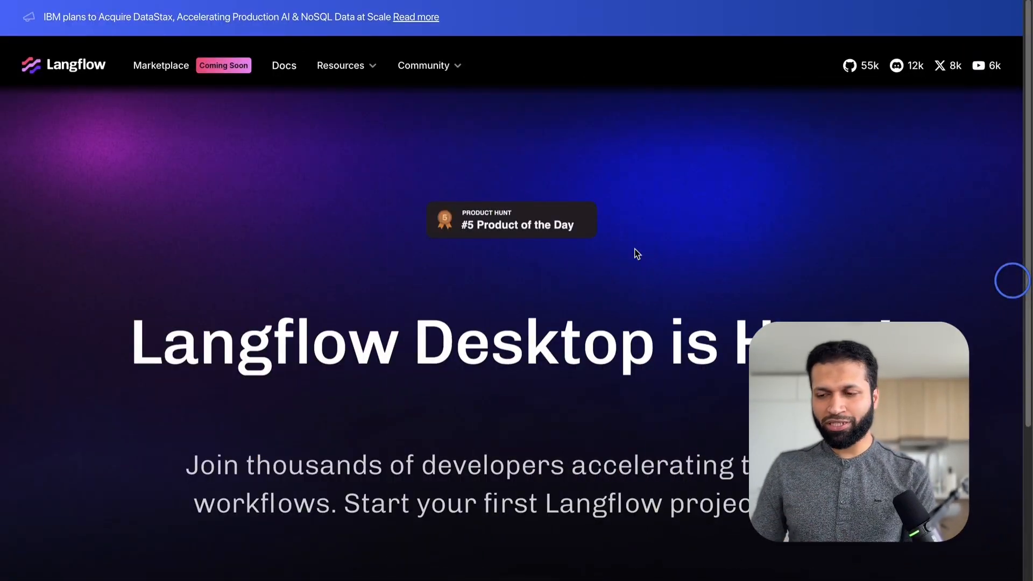
- Scroll the Applications folder to Langflow.app and launch it
scroll("down", 3)
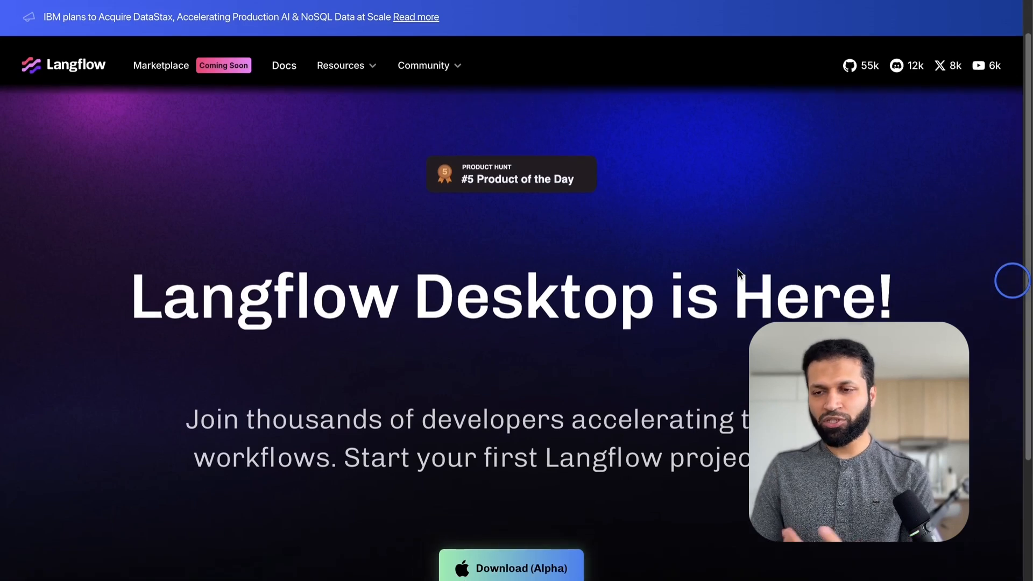
scroll("down", 3)
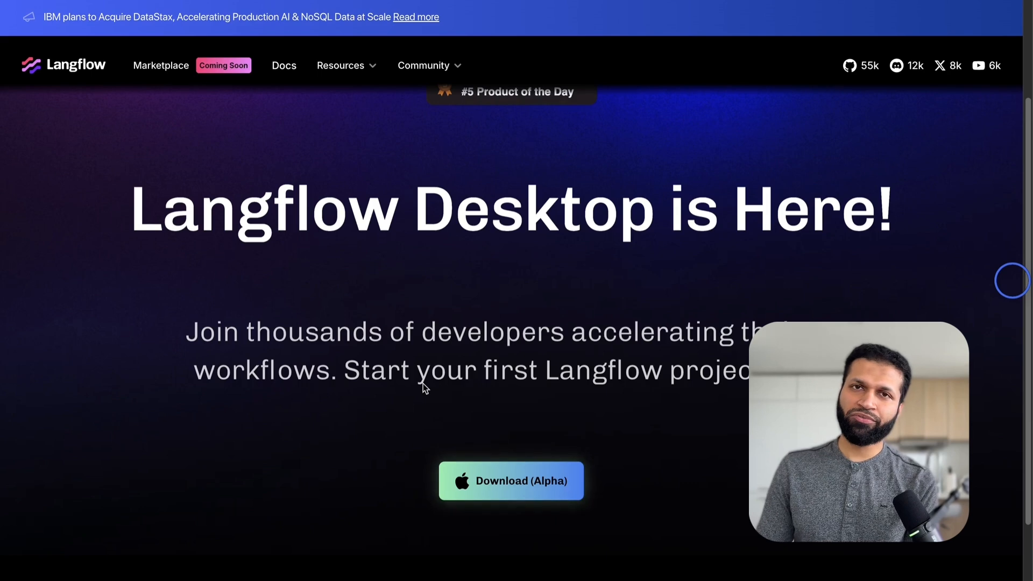
mouse_move(512, 427)
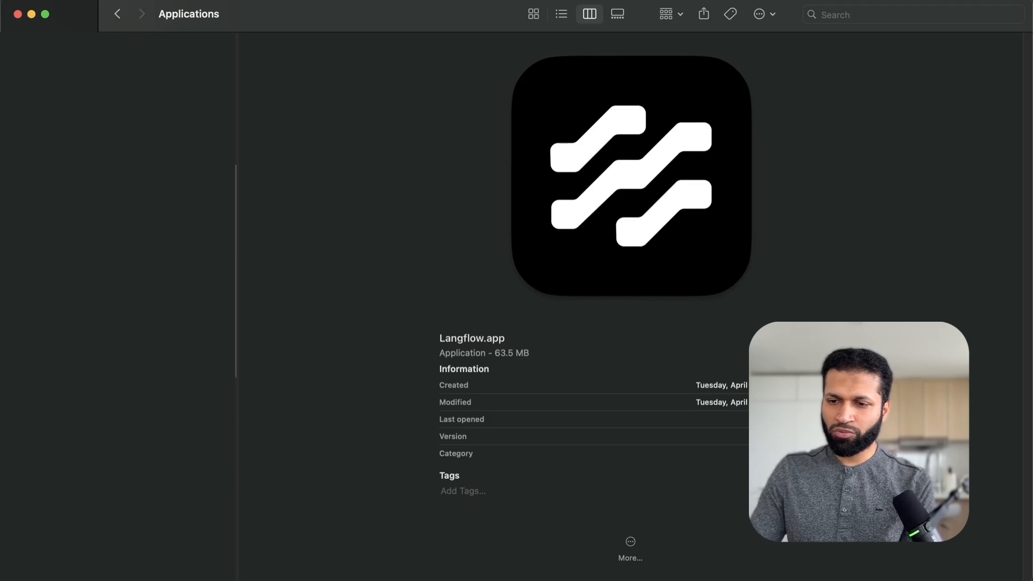
double_click(629, 172)
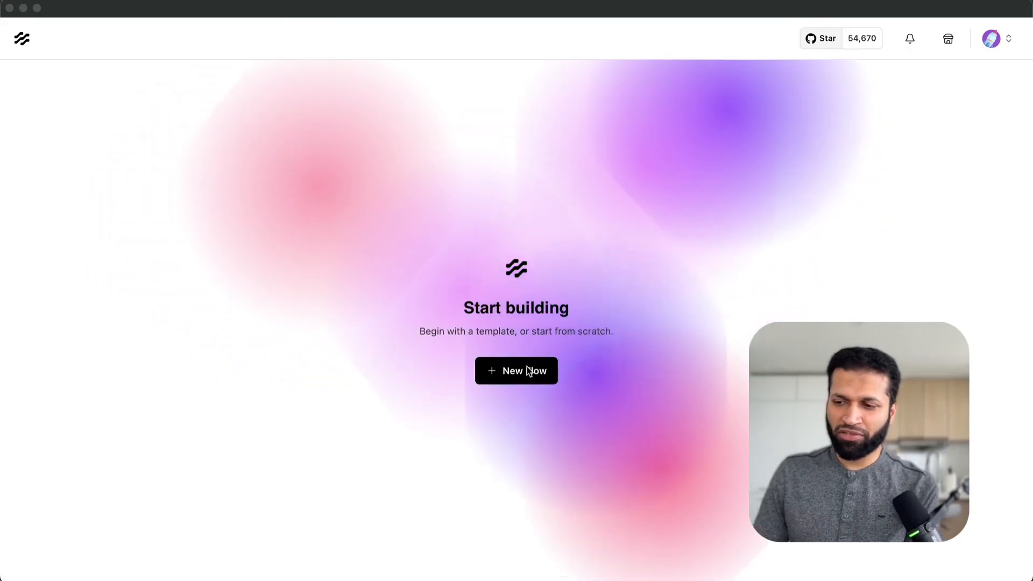
- Start a new flow to bring up the starter templates dialog
left_click(516, 371)
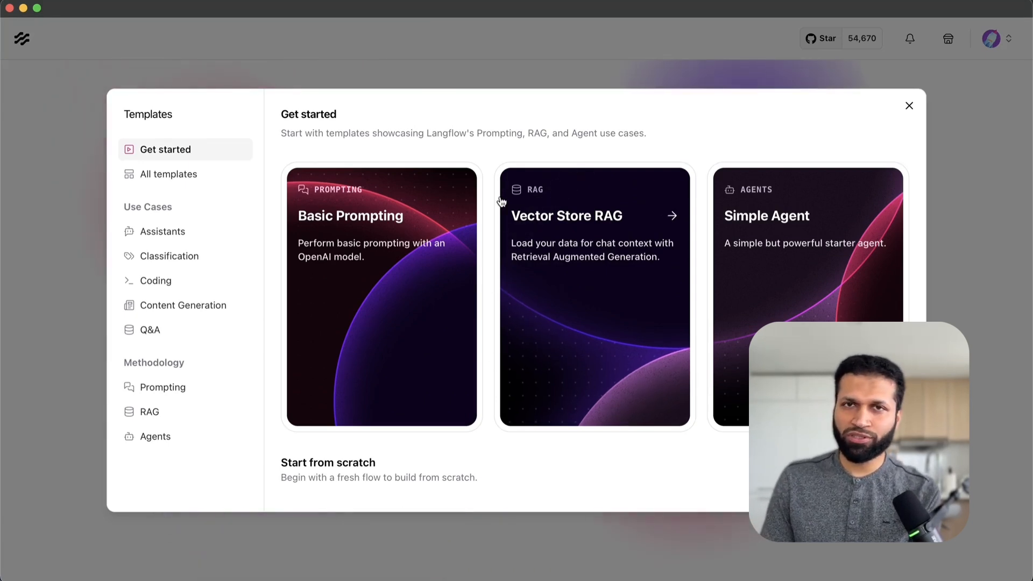
mouse_move(487, 206)
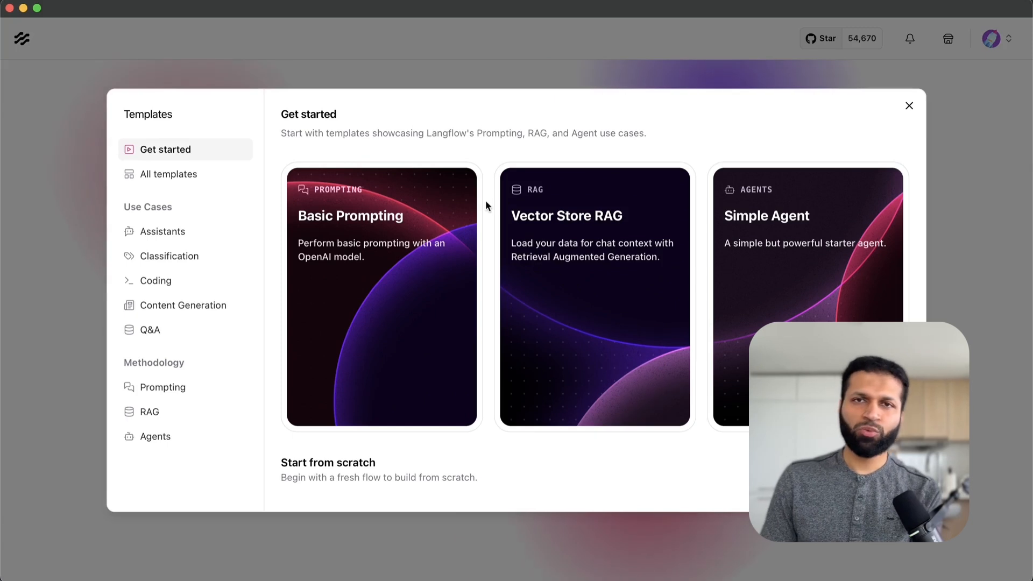
mouse_move(393, 301)
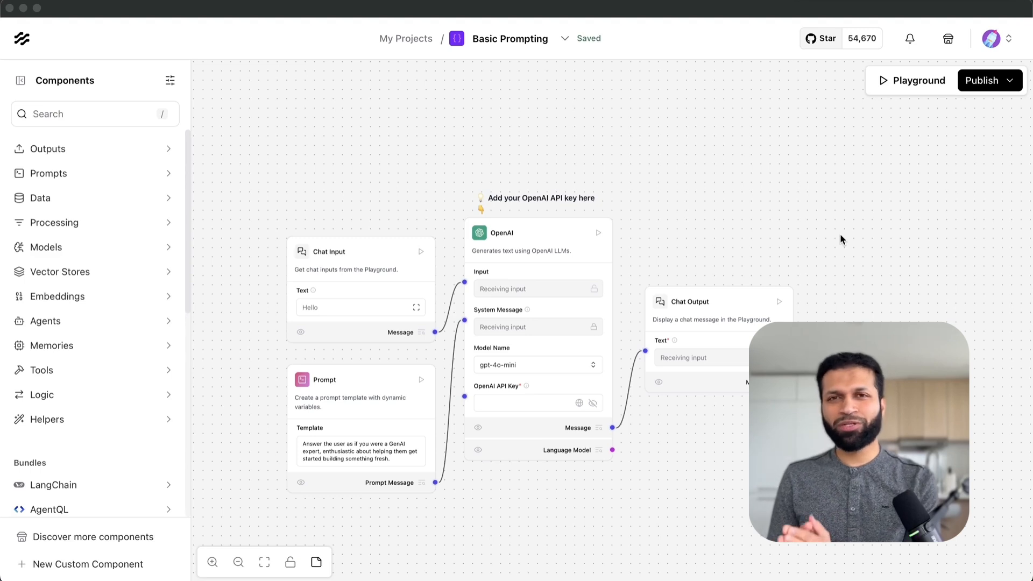
mouse_move(864, 152)
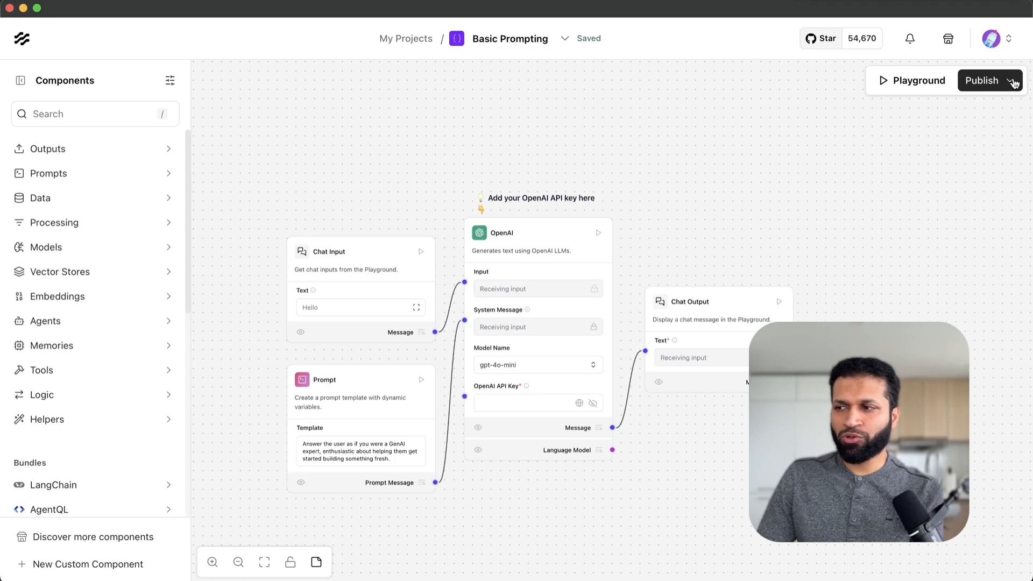
- Toggle the Publish dropdown closed and open again to show API, embed and playground options
left_click(1009, 80)
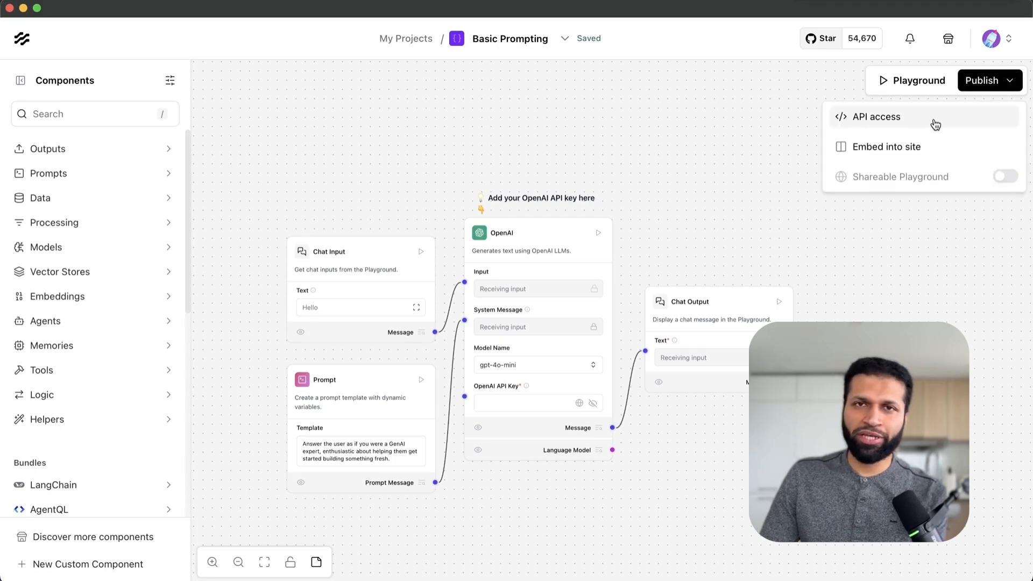
left_click(1010, 81)
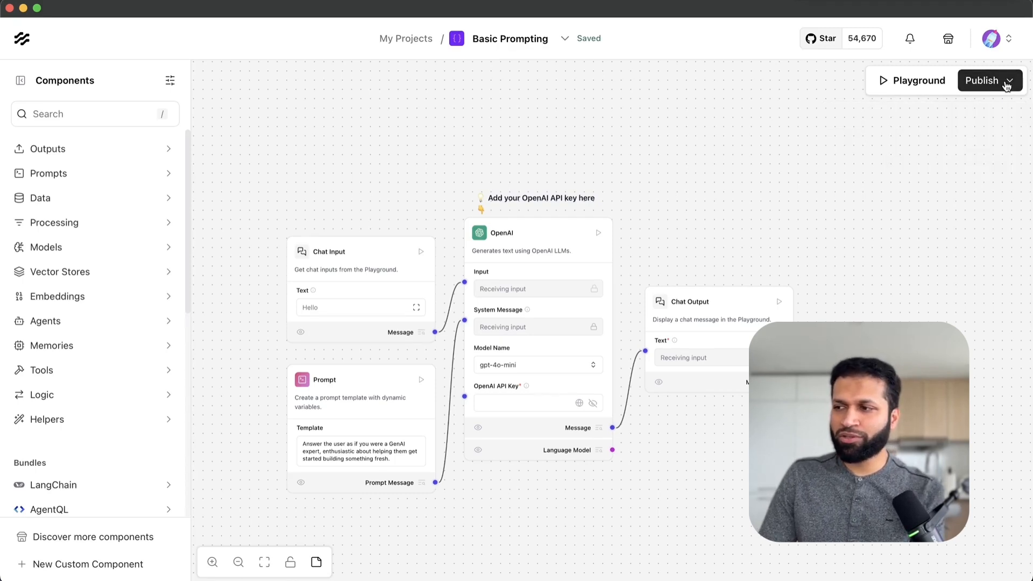
left_click(1005, 81)
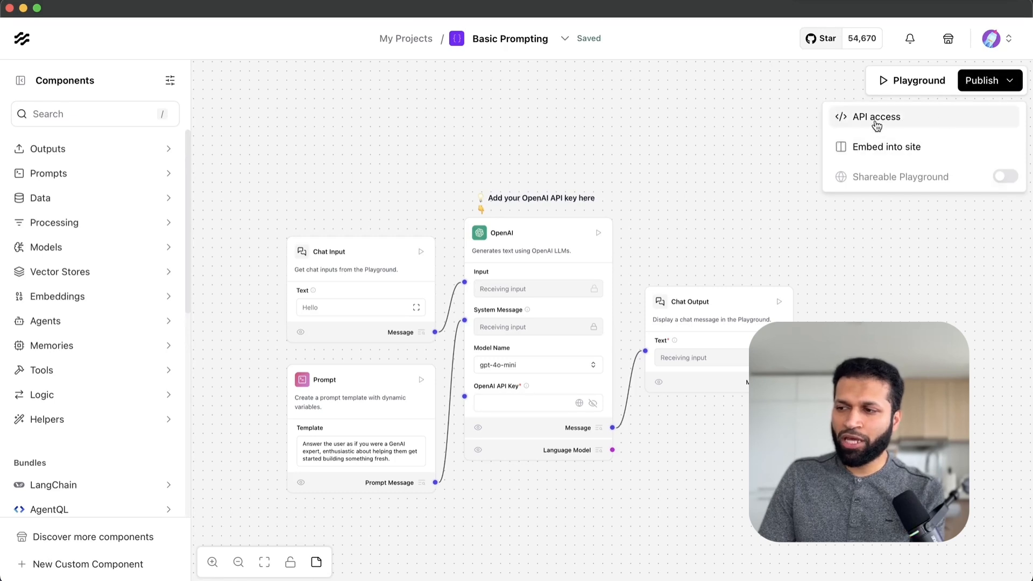
left_click(877, 117)
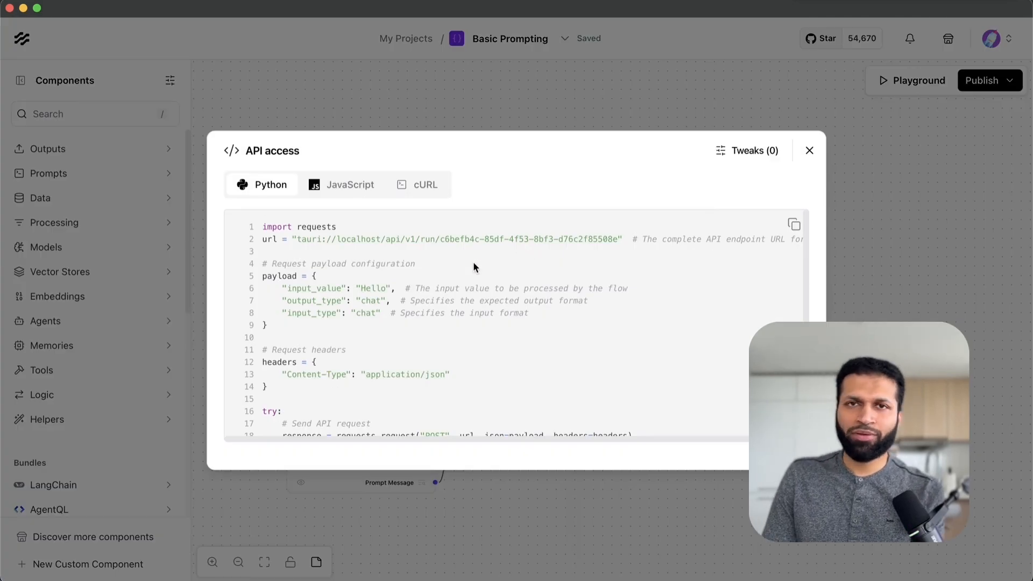
scroll("down", 3)
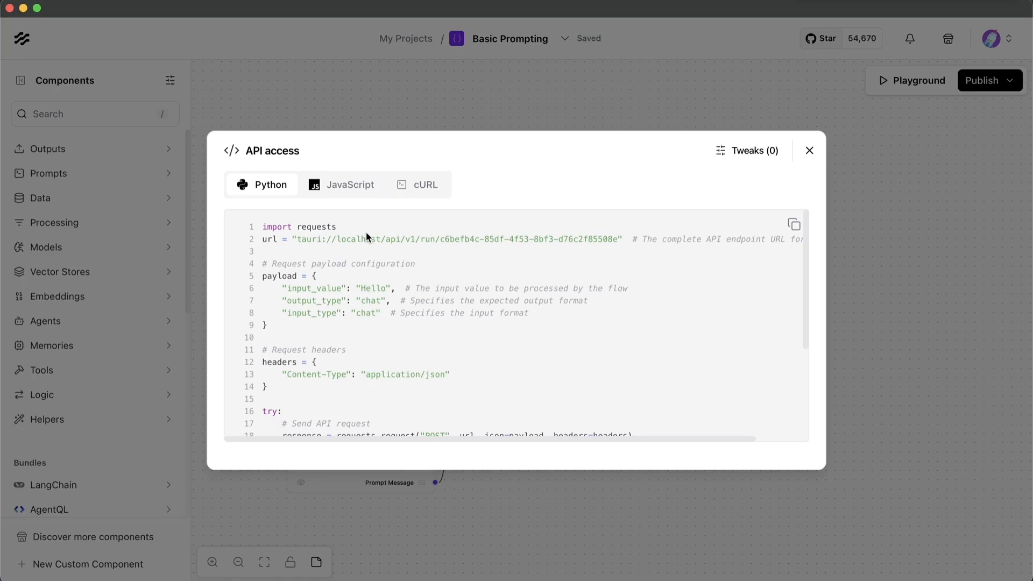
left_click(342, 184)
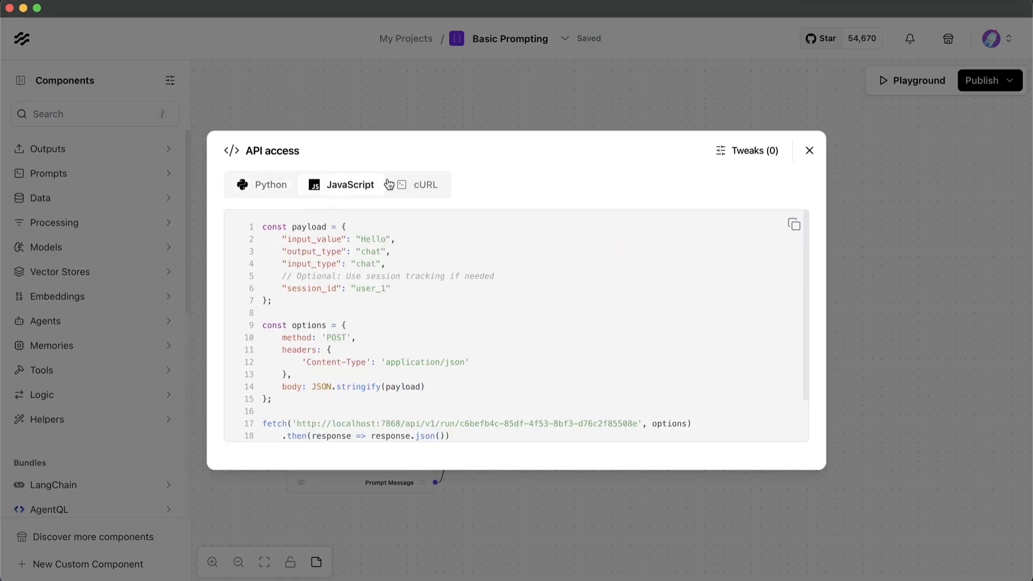
left_click(425, 184)
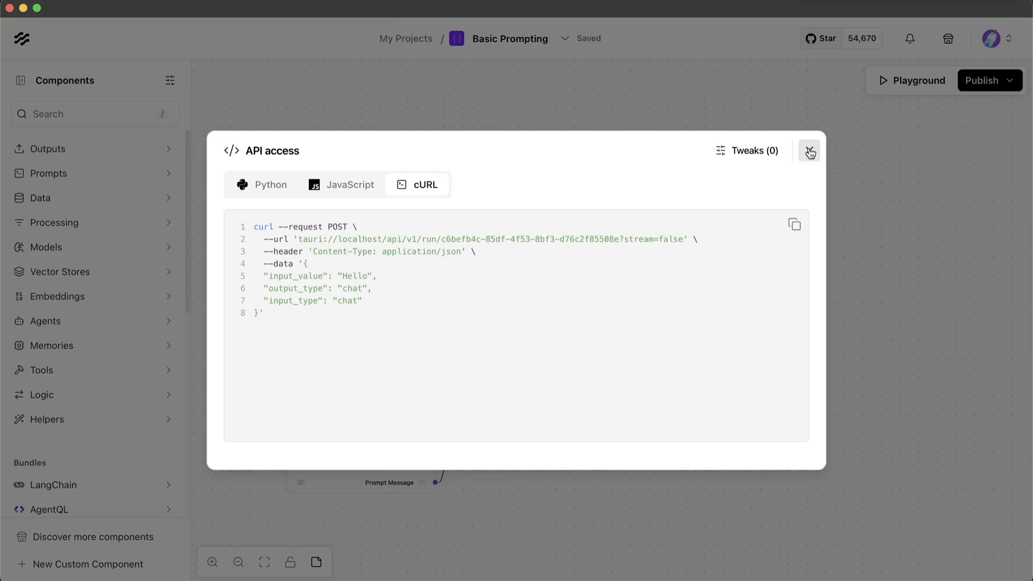
left_click(809, 150)
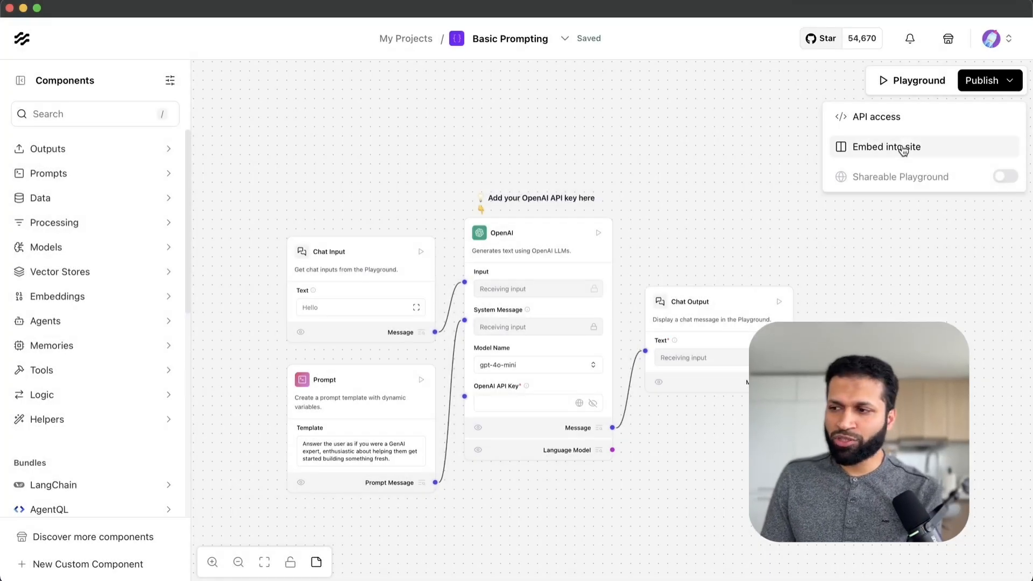
- Choose Embed into site from the Publish options to view the embed code
left_click(886, 147)
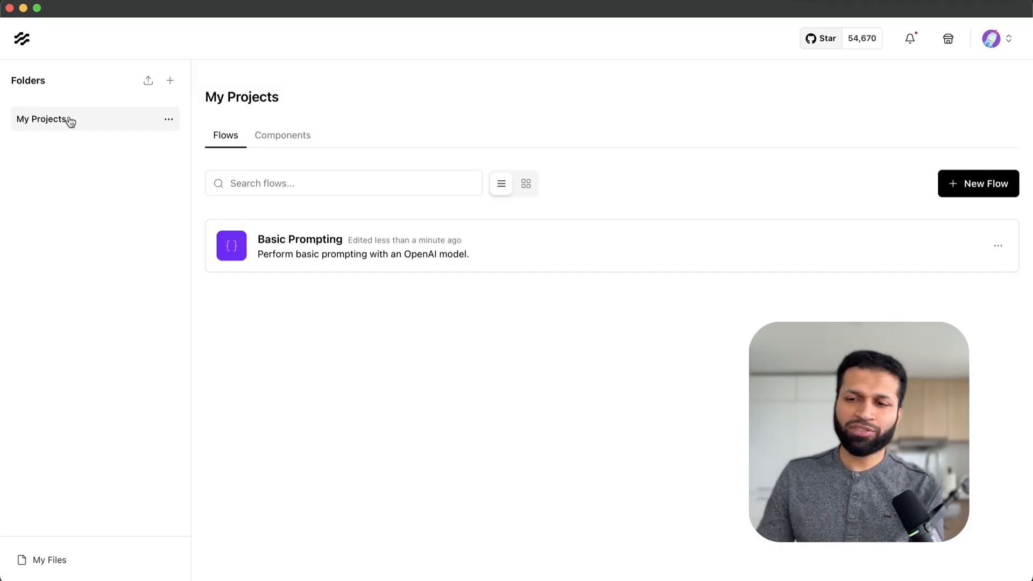
mouse_move(223, 228)
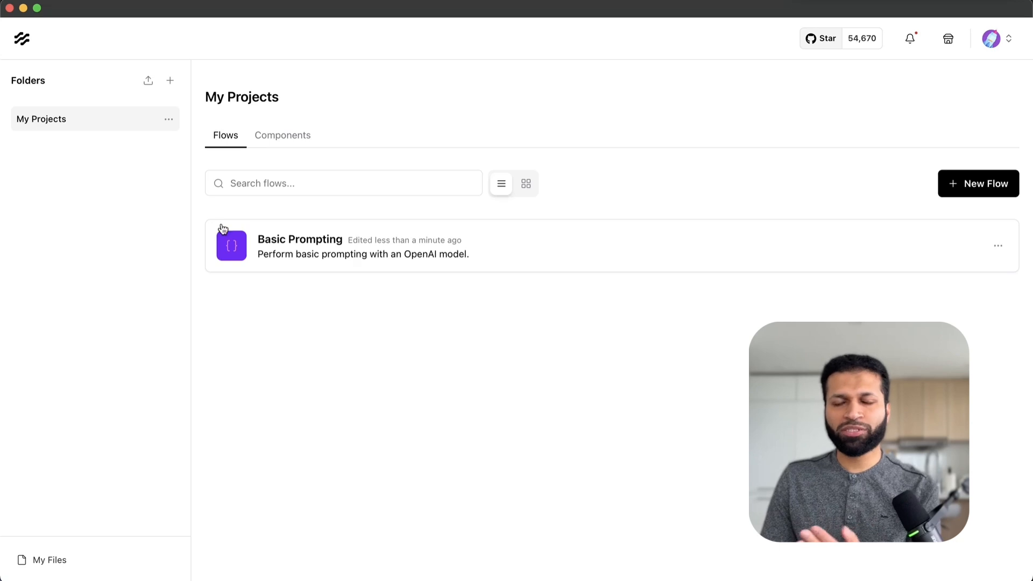
mouse_move(355, 308)
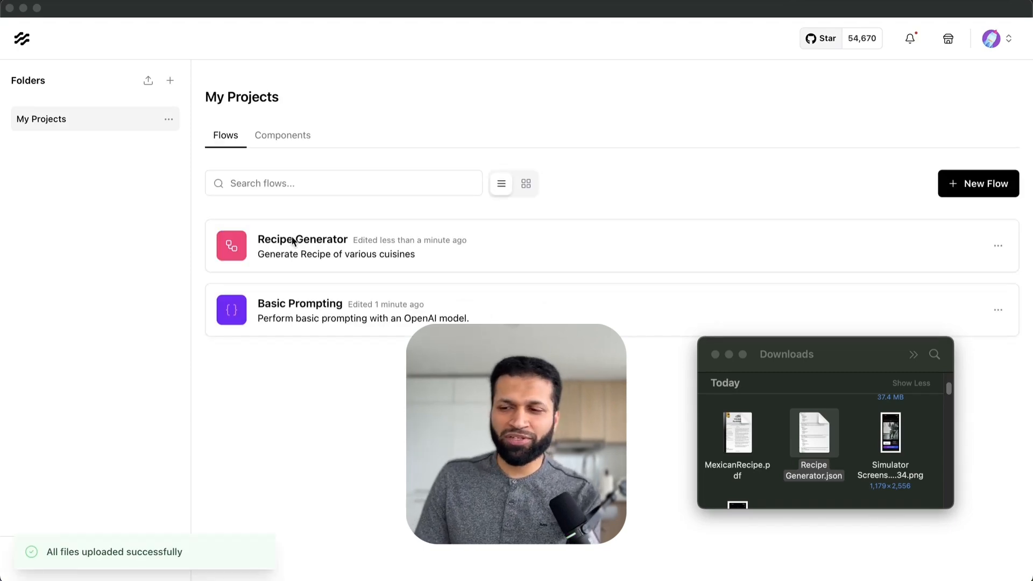
- Open a flow from the My Projects list after importing Recipe Generator.json
left_click(300, 310)
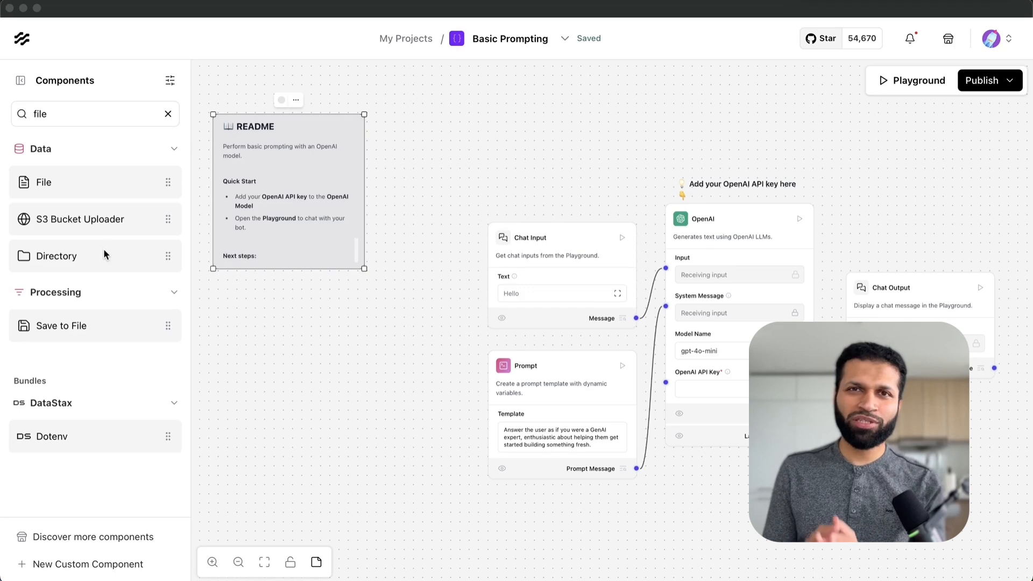